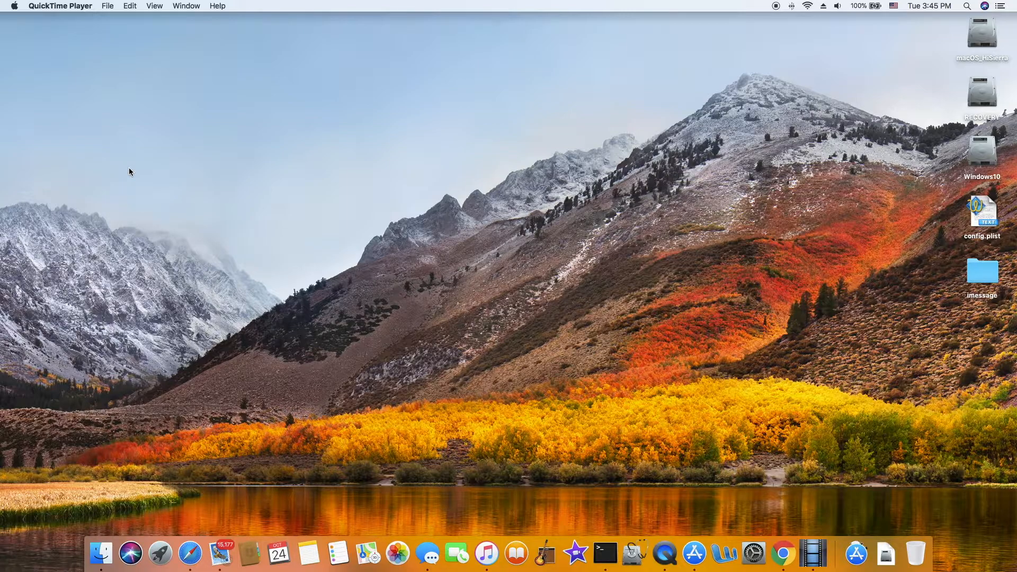
pyautogui.moveTo(165, 169)
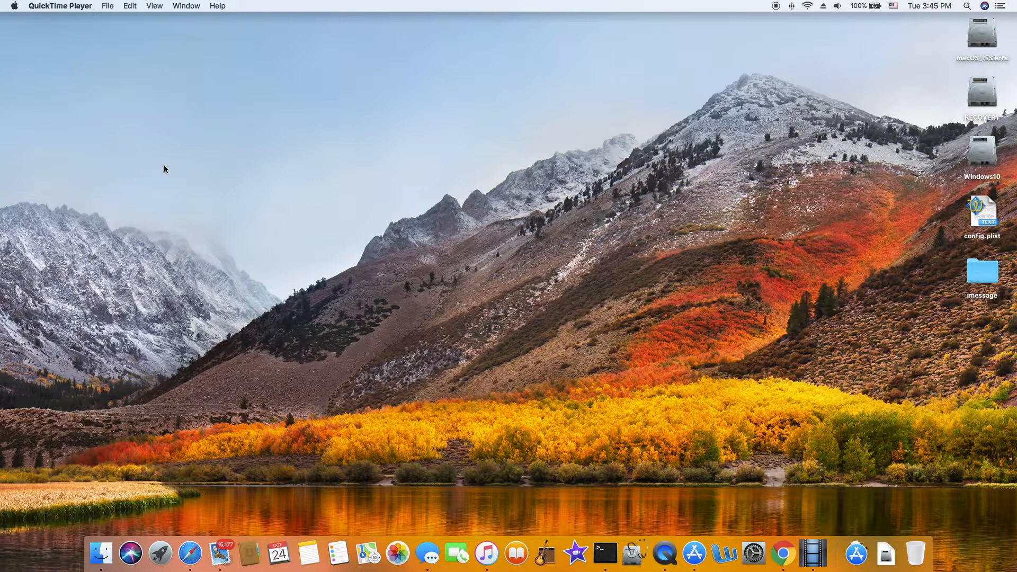
pyautogui.moveTo(582, 446)
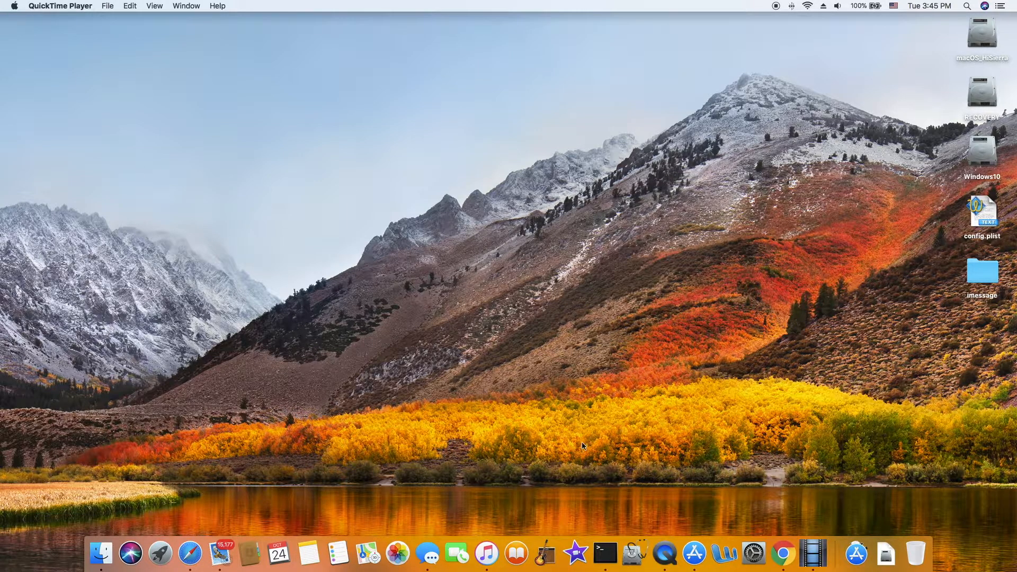
# Step: Launch the App Store from the Dock and reach the Debut Video Capture Software Free page
pyautogui.click(692, 553)
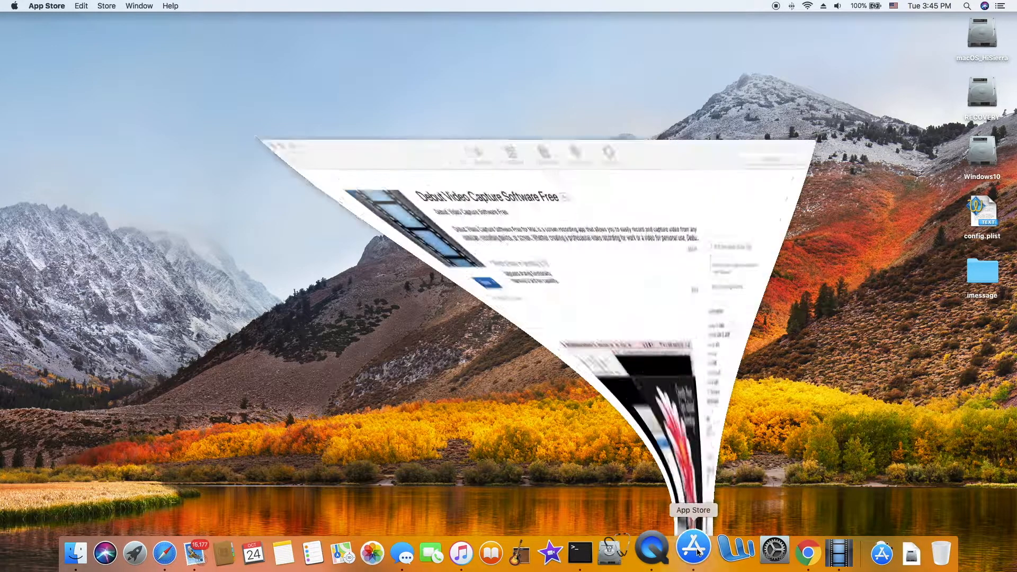
pyautogui.click(693, 553)
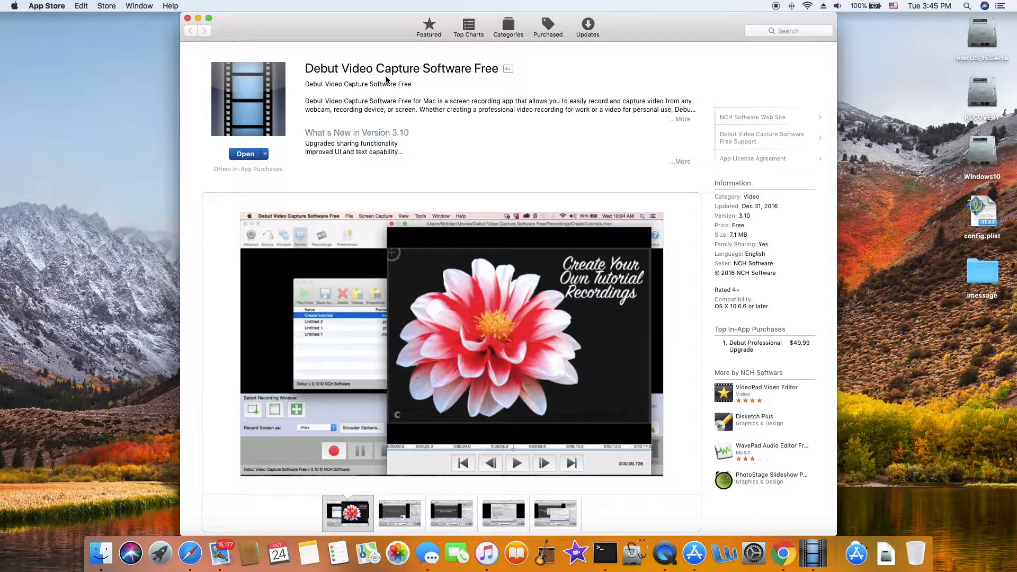
# Step: Launch Debut from its store page and show the webcam list in Preferences
pyautogui.click(245, 154)
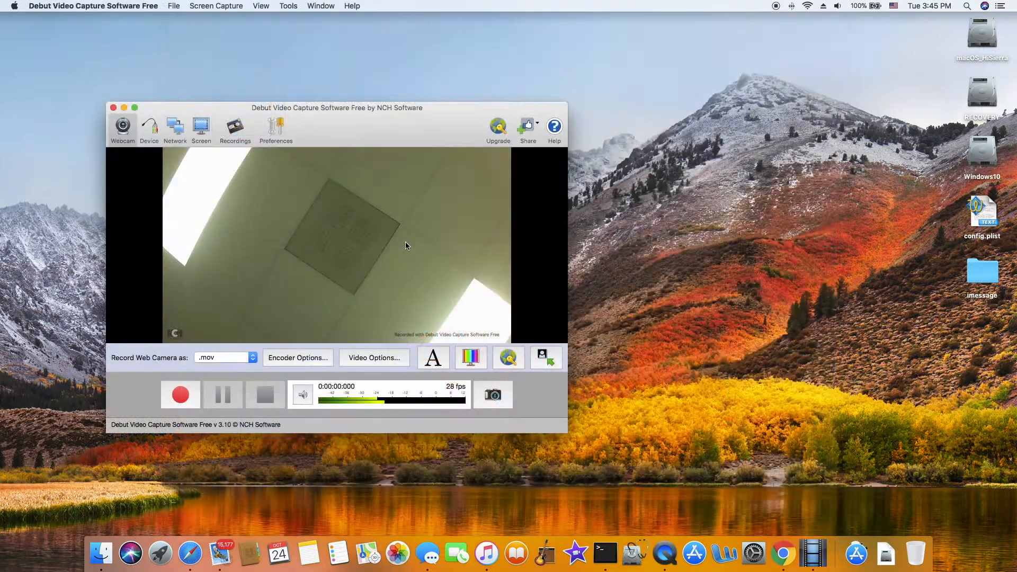
pyautogui.click(92, 6)
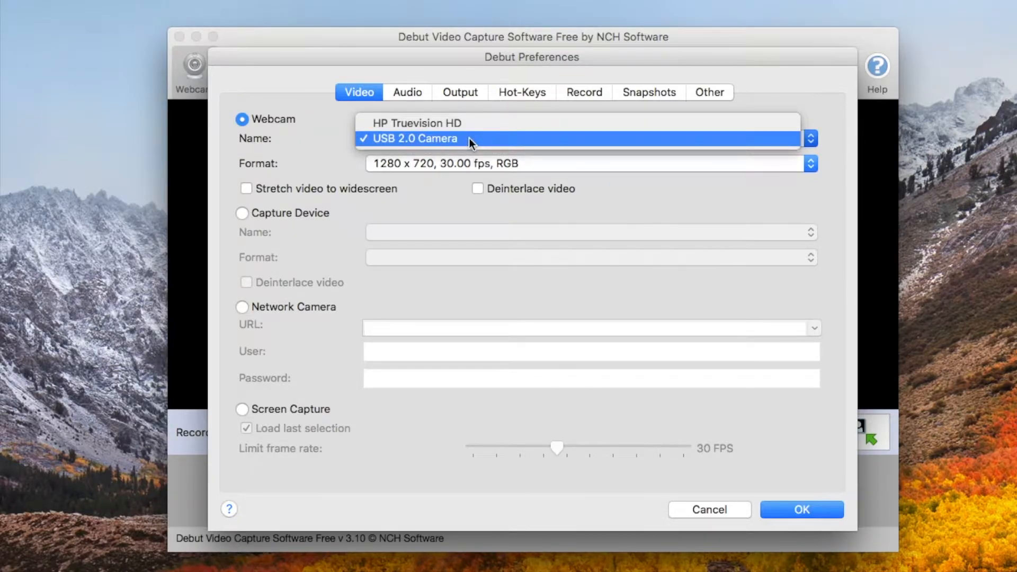
# Step: Pick USB 2.0 Camera, look through the Output, Hot-Keys, Snapshots, Other and Record tabs, then save
pyautogui.click(416, 139)
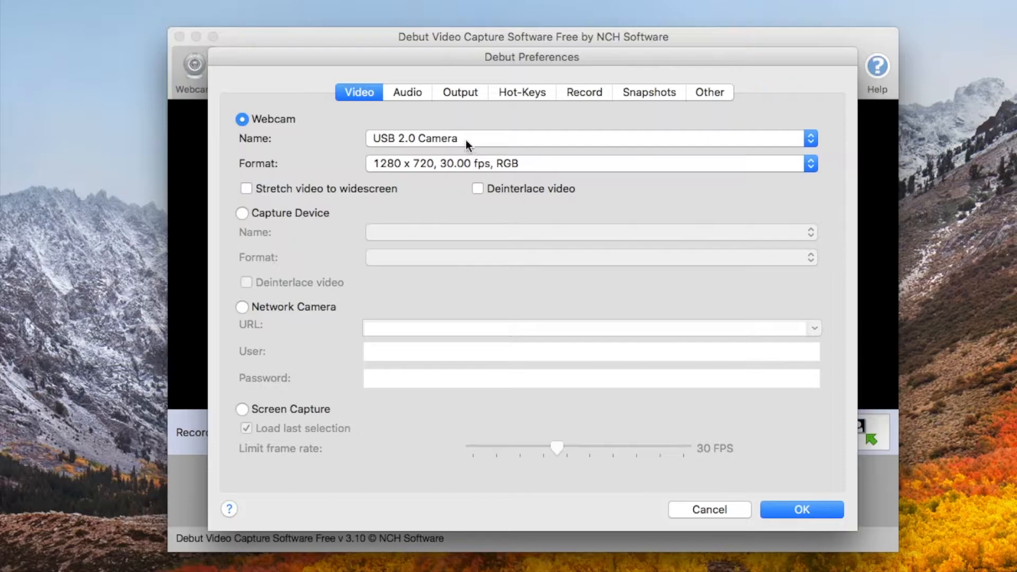
pyautogui.moveTo(407, 115)
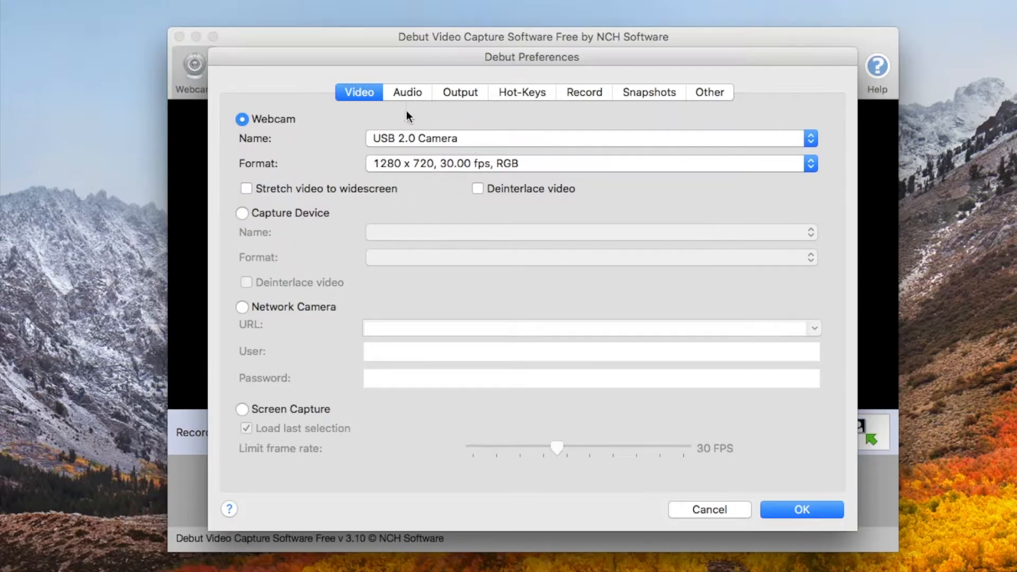
pyautogui.click(459, 92)
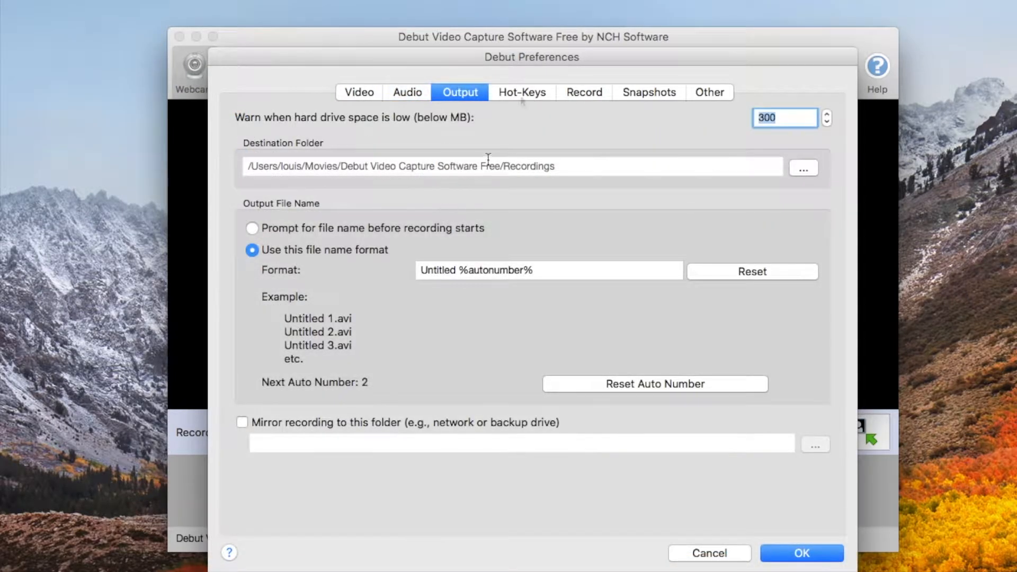
pyautogui.click(522, 91)
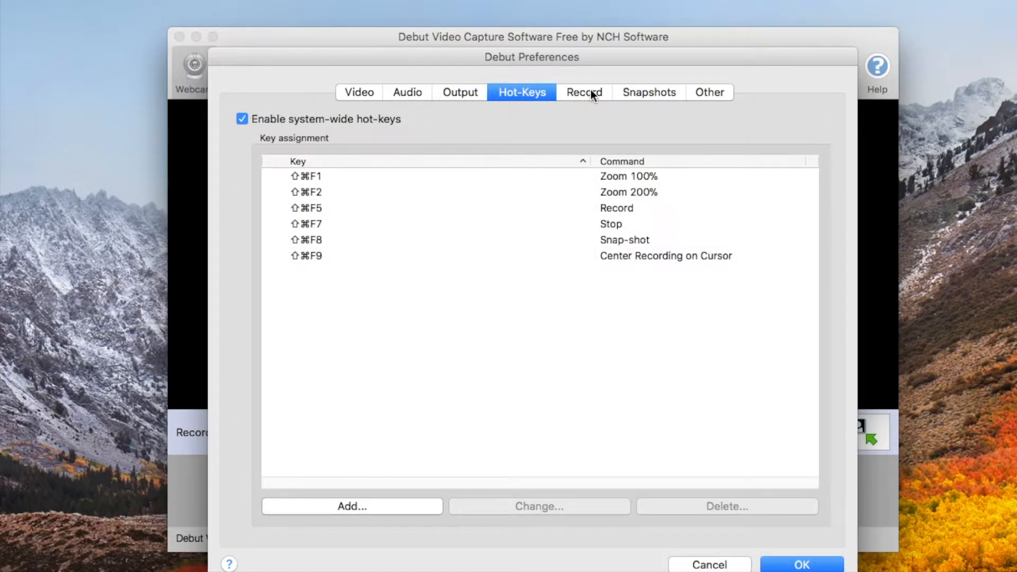
pyautogui.click(648, 91)
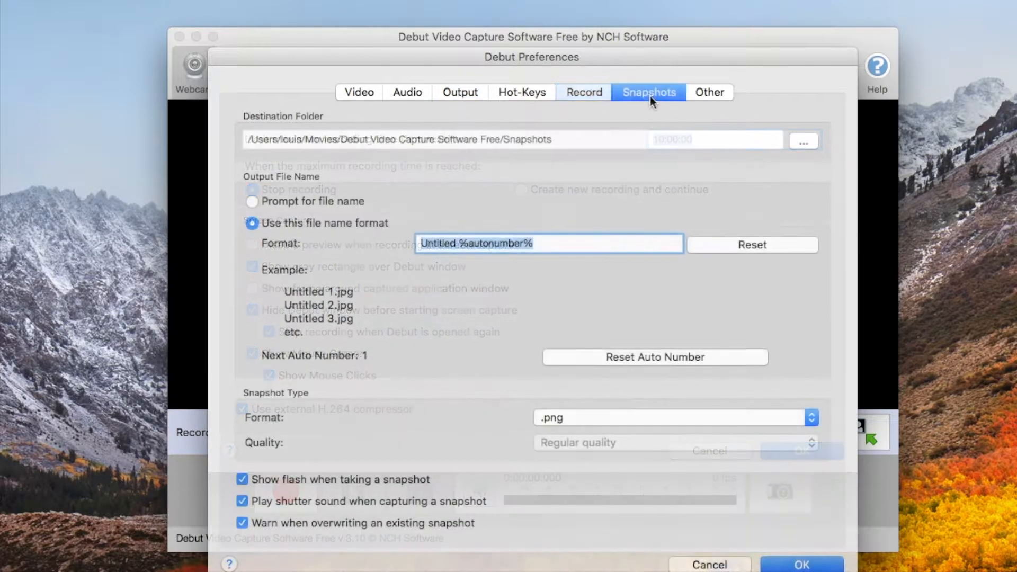
pyautogui.click(709, 92)
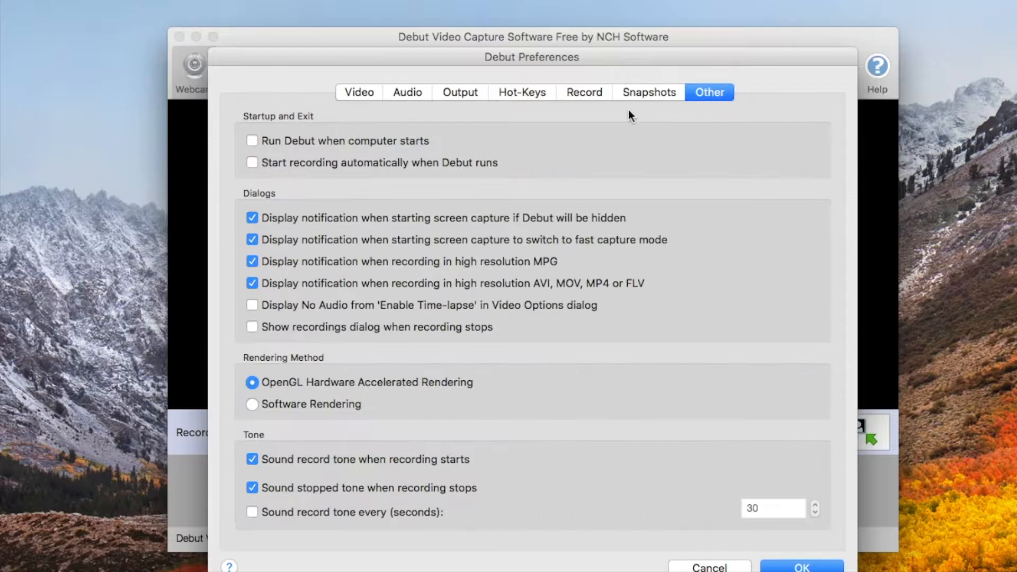
pyautogui.click(583, 92)
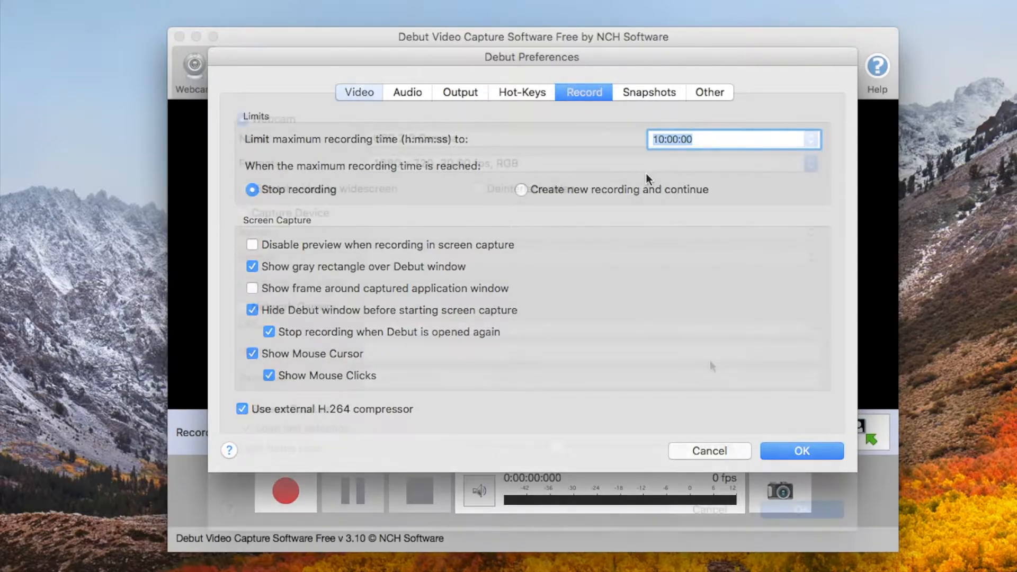
pyautogui.click(358, 92)
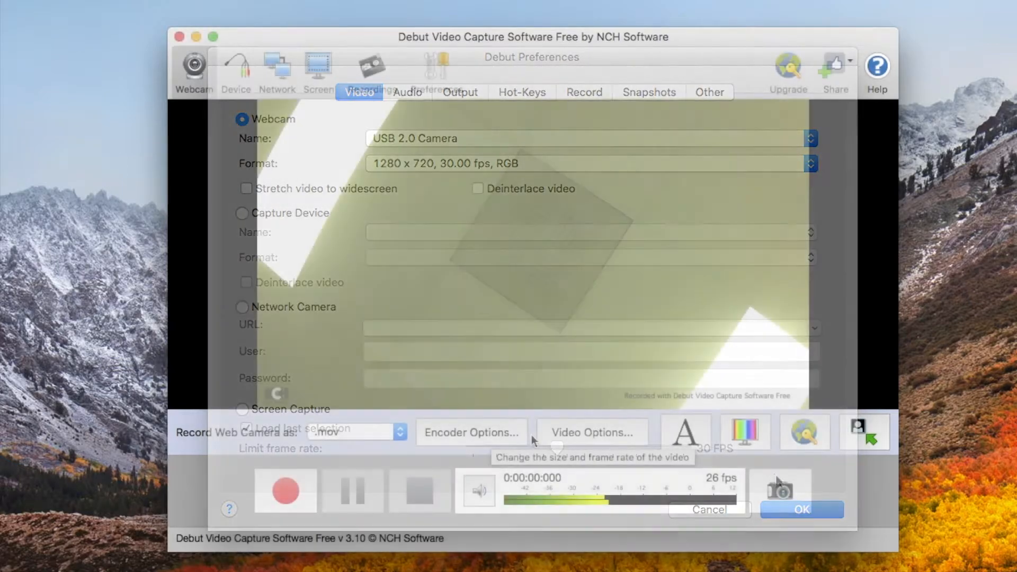
# Step: Review the MOV encoder settings (H264, high quality, 5000 kbps) and close them
pyautogui.click(471, 433)
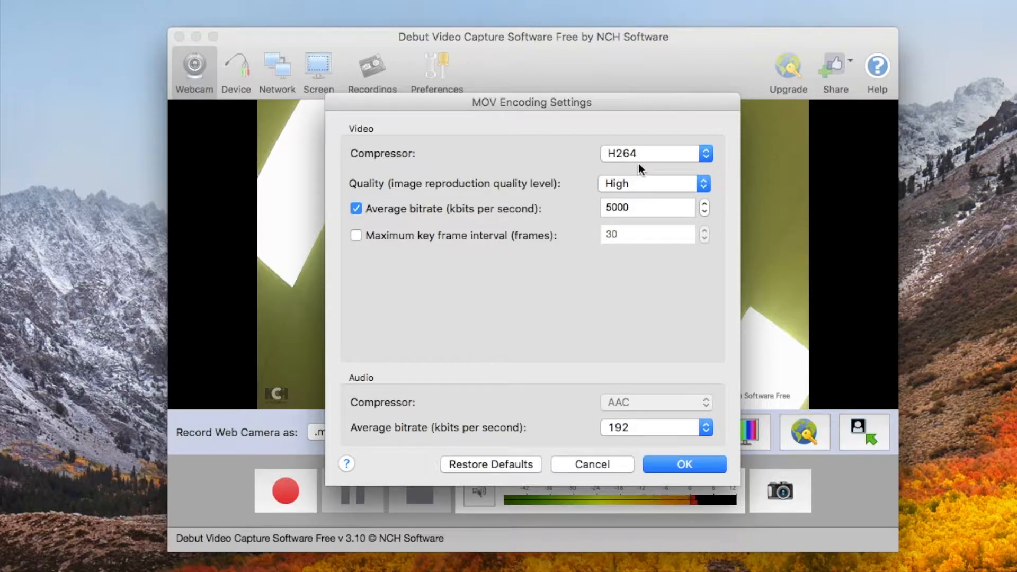
pyautogui.moveTo(586, 253)
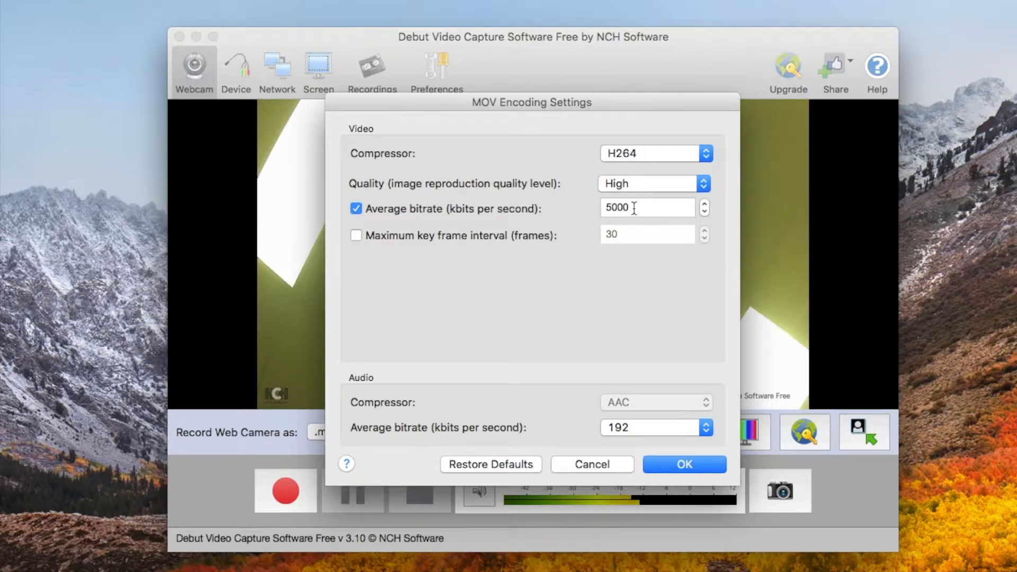
pyautogui.click(683, 464)
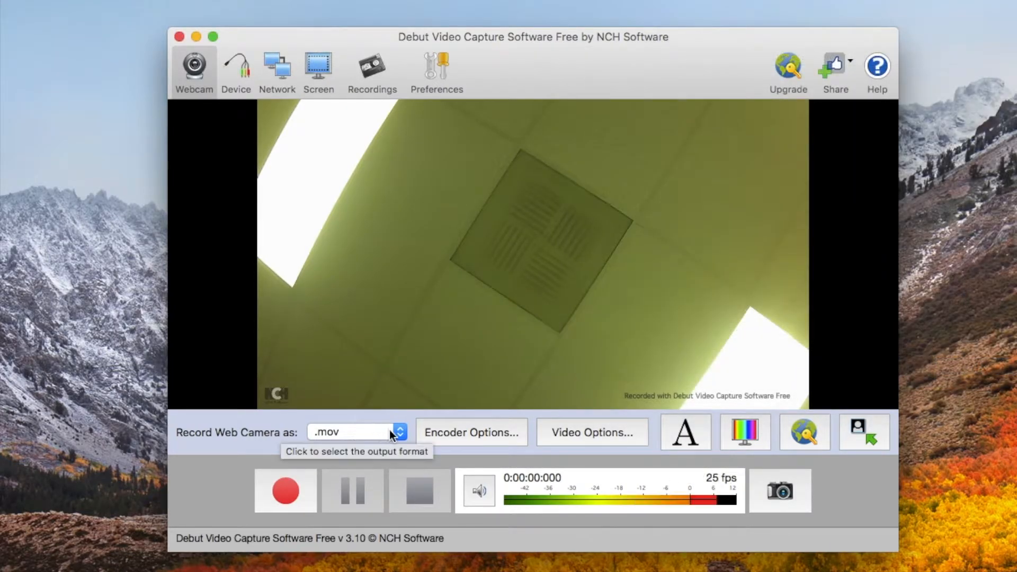
# Step: Reselect .mov in the format dropdown and start the webcam recording
pyautogui.click(355, 433)
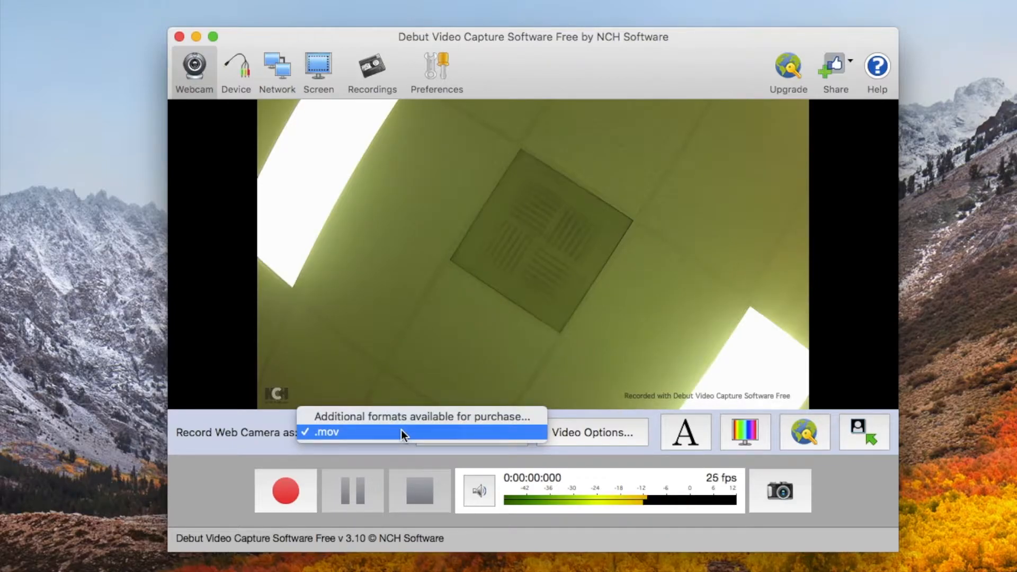
pyautogui.click(326, 432)
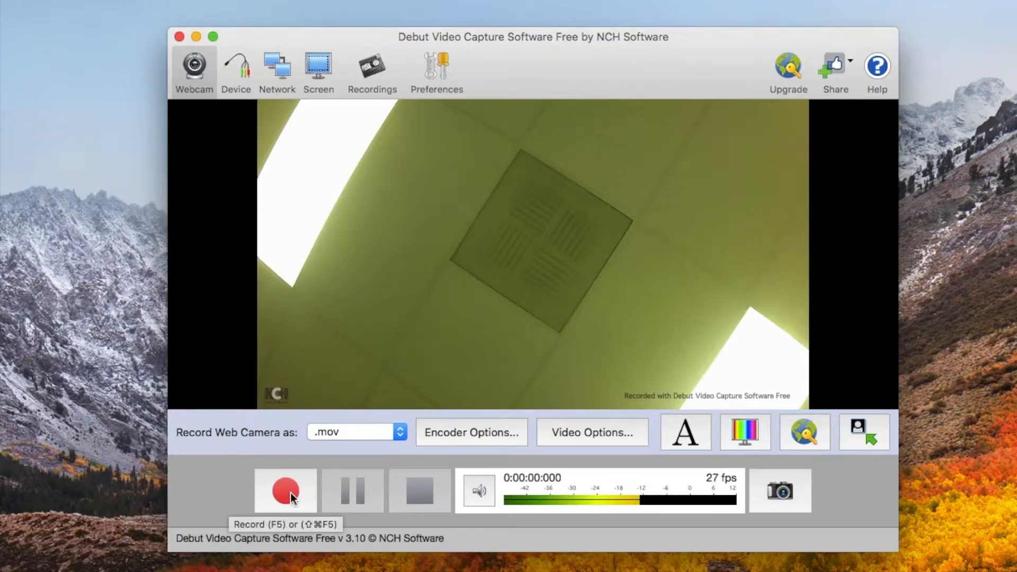
pyautogui.click(285, 492)
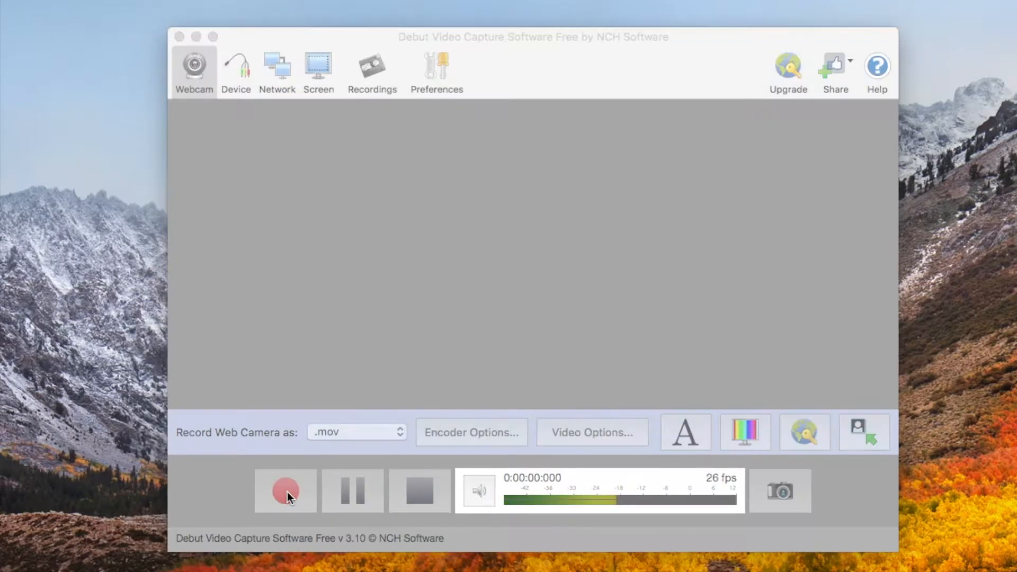
# Step: Record the live webcam view of the ceiling
pyautogui.click(284, 489)
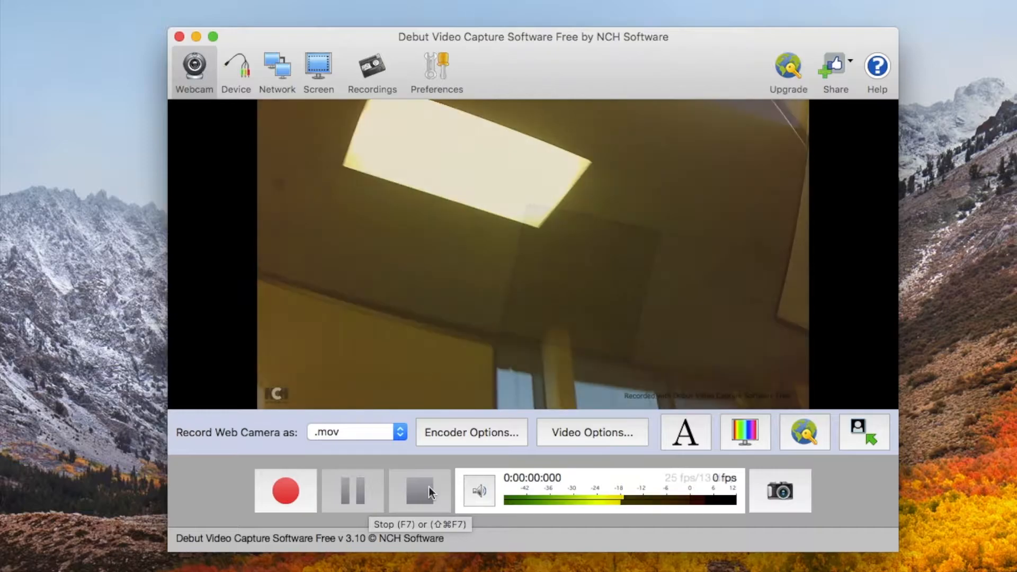
# Step: Stop recording, check Untitled 2.mov in the Find and Play list, and close it
pyautogui.click(372, 72)
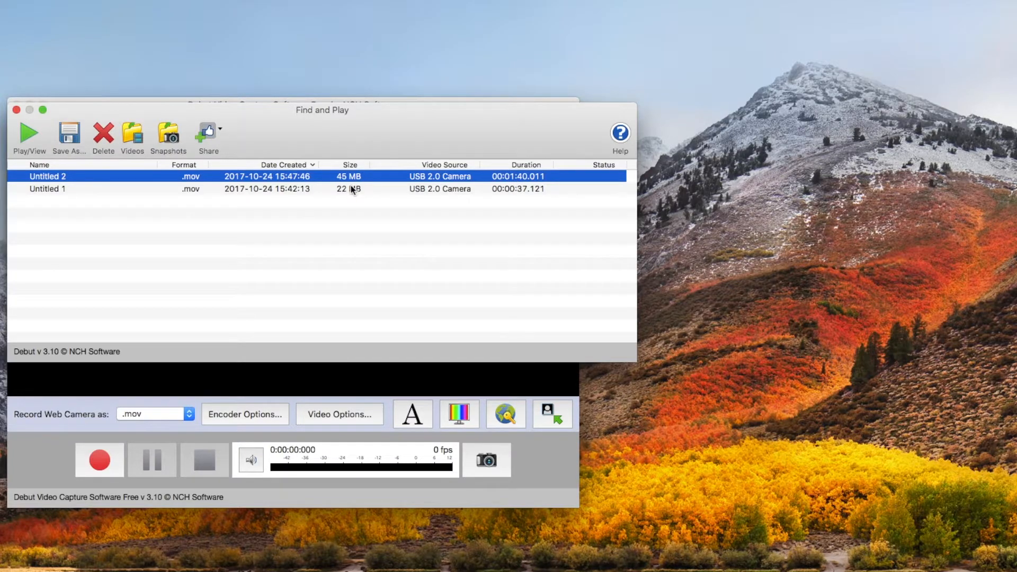
pyautogui.moveTo(522, 185)
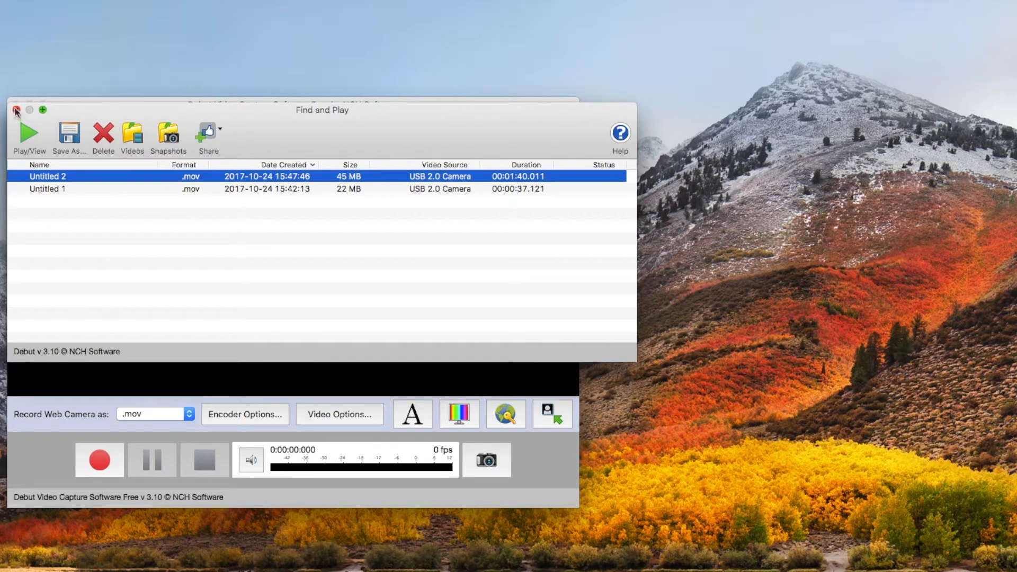
pyautogui.click(15, 110)
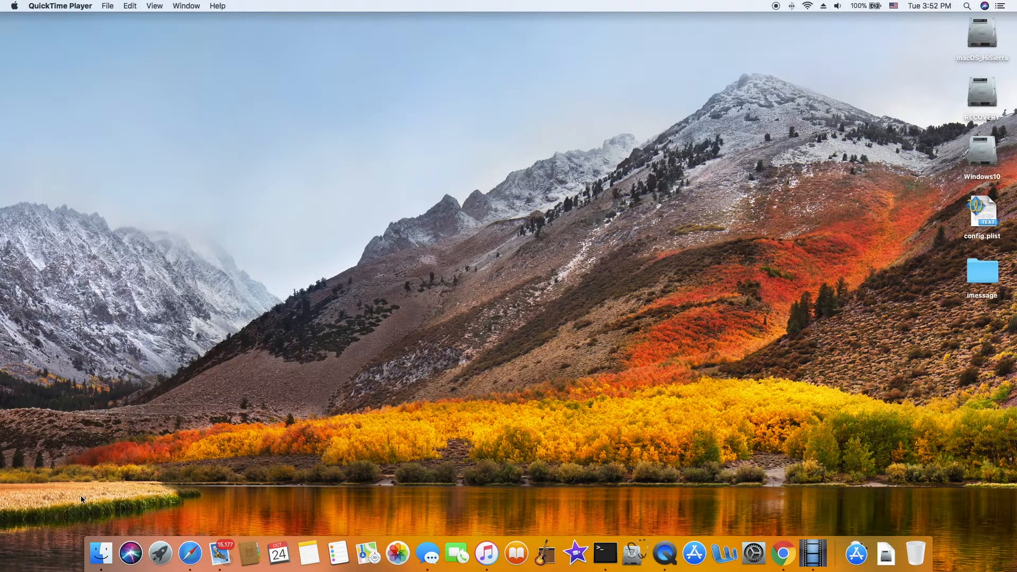
# Step: In Finder, navigate Movies > Debut Video Capture Software Free > Recordings
pyautogui.click(100, 553)
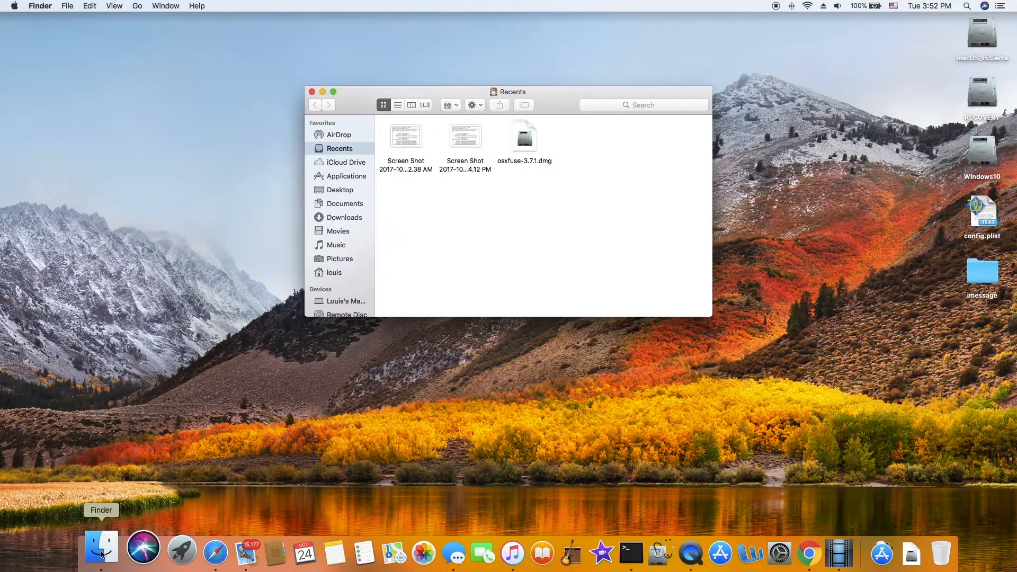
pyautogui.click(338, 231)
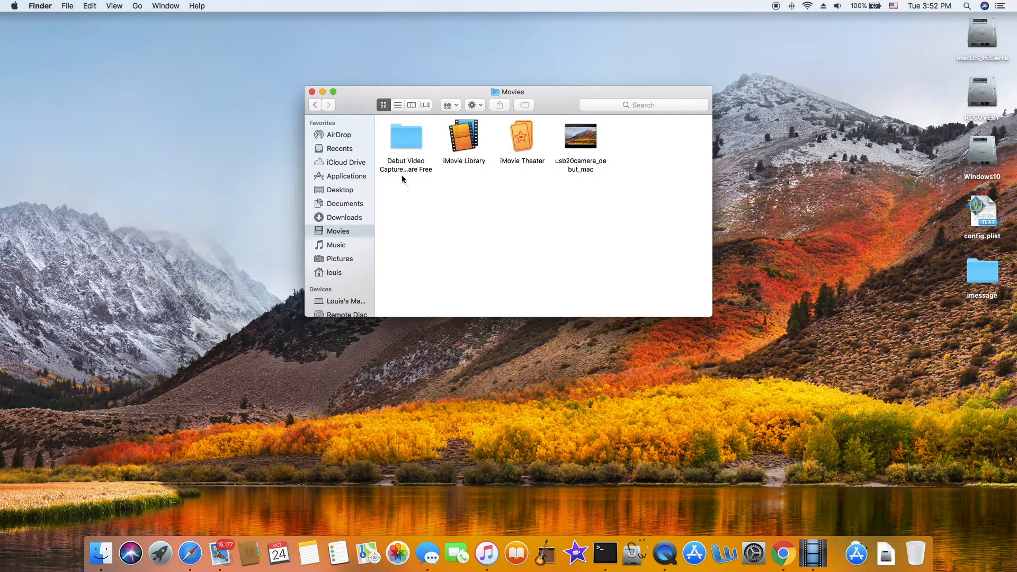
pyautogui.click(405, 136)
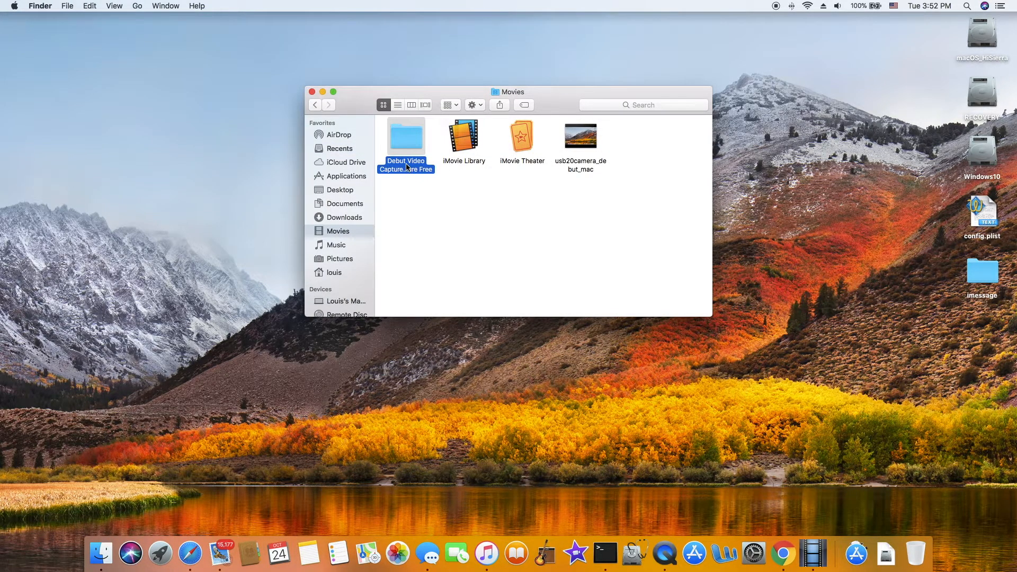
pyautogui.doubleClick(405, 138)
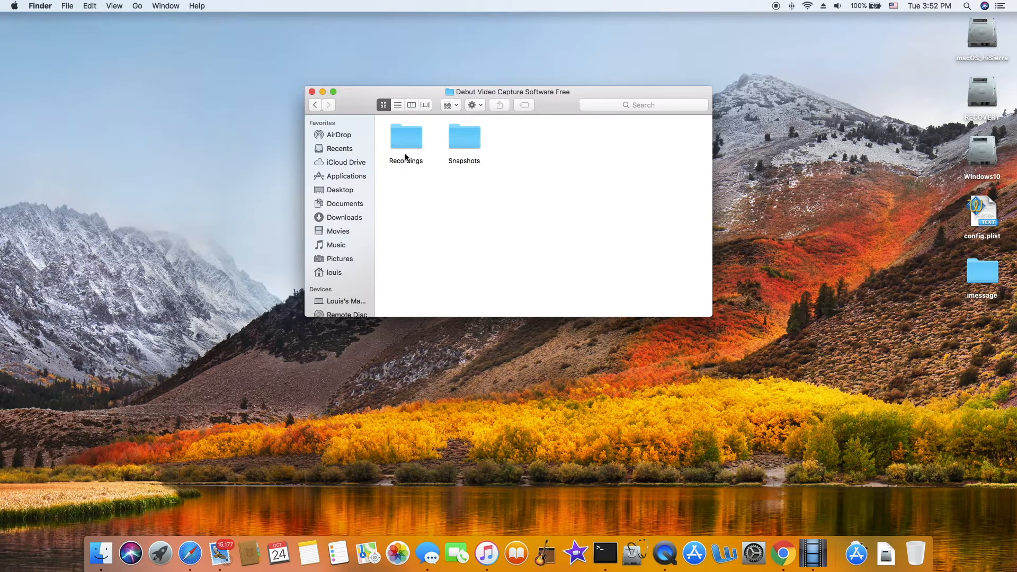
pyautogui.doubleClick(405, 136)
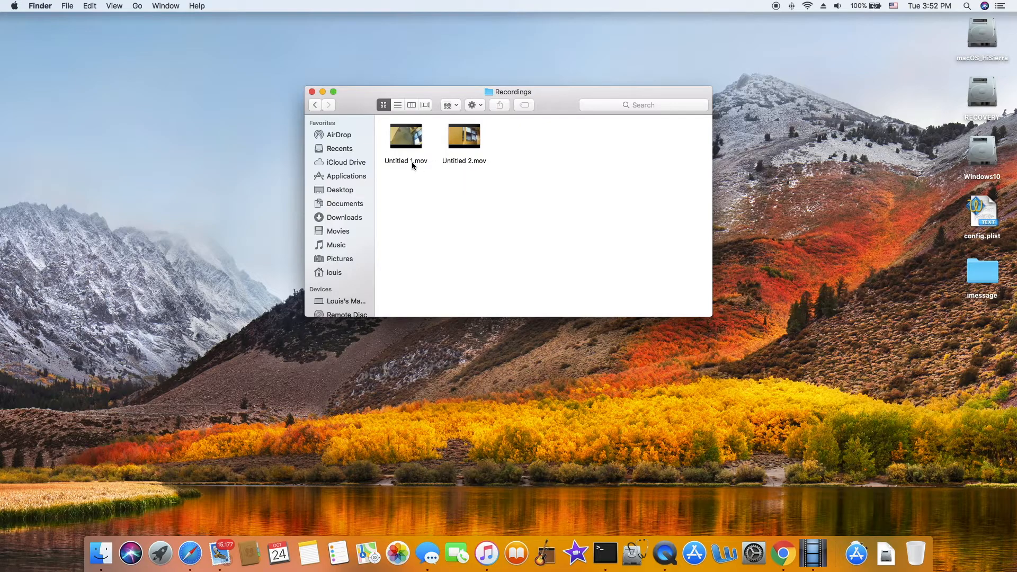
# Step: Open Untitled 2.mov in QuickTime Player and play the recorded ceiling footage
pyautogui.click(406, 161)
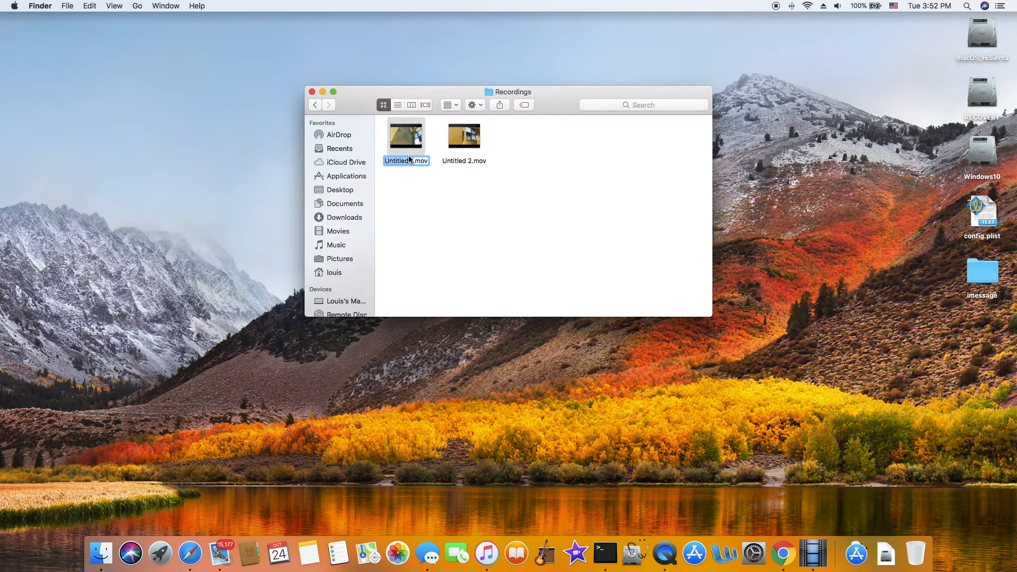
pyautogui.click(463, 135)
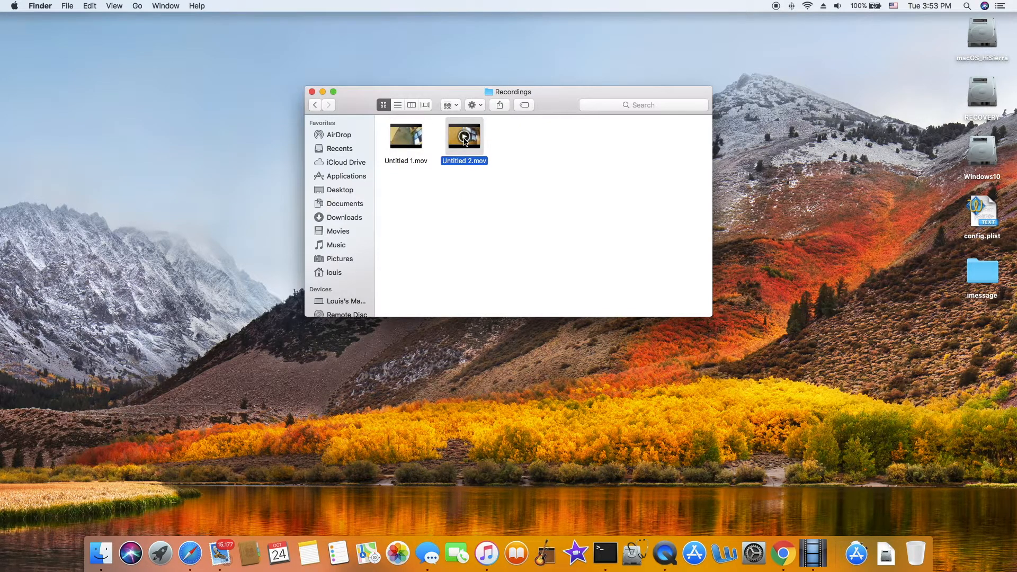
pyautogui.doubleClick(463, 136)
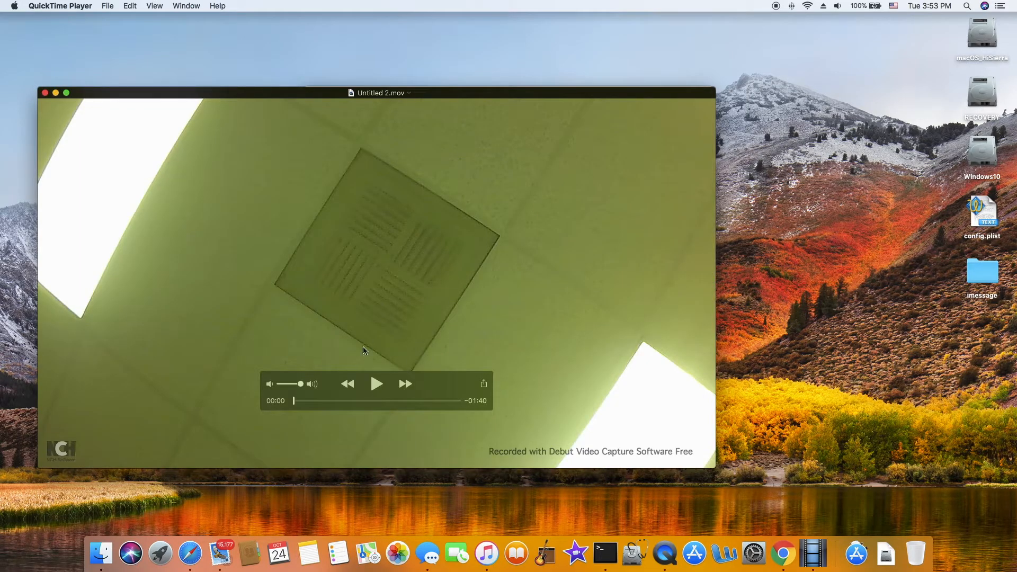
pyautogui.click(376, 383)
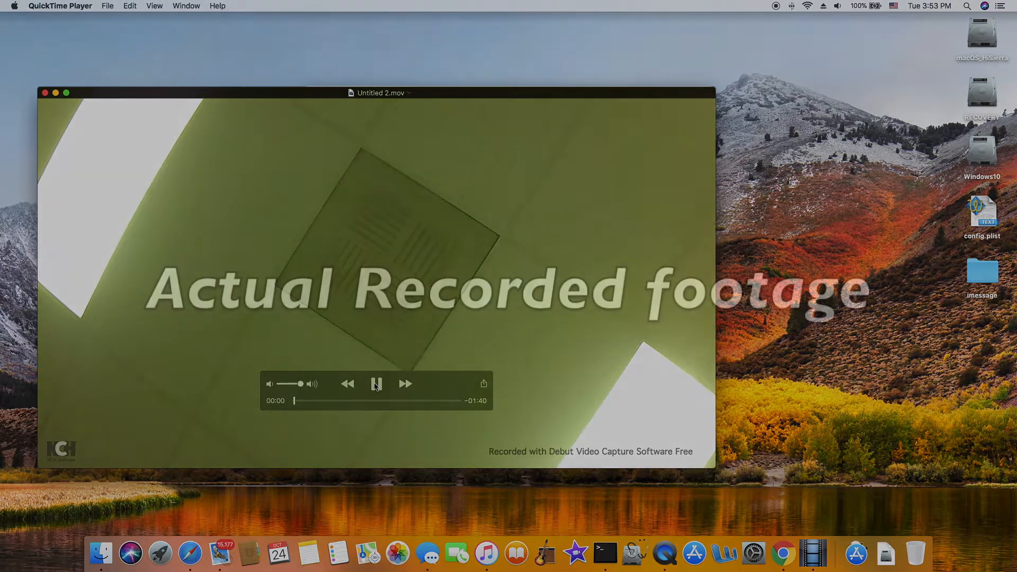